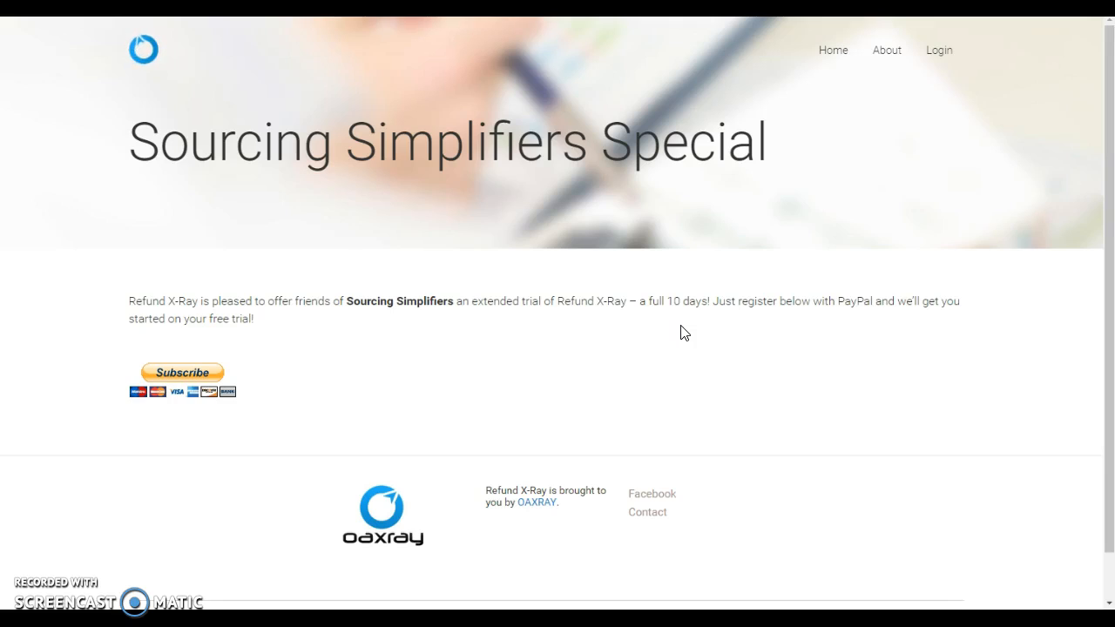
pyautogui.moveTo(691, 344)
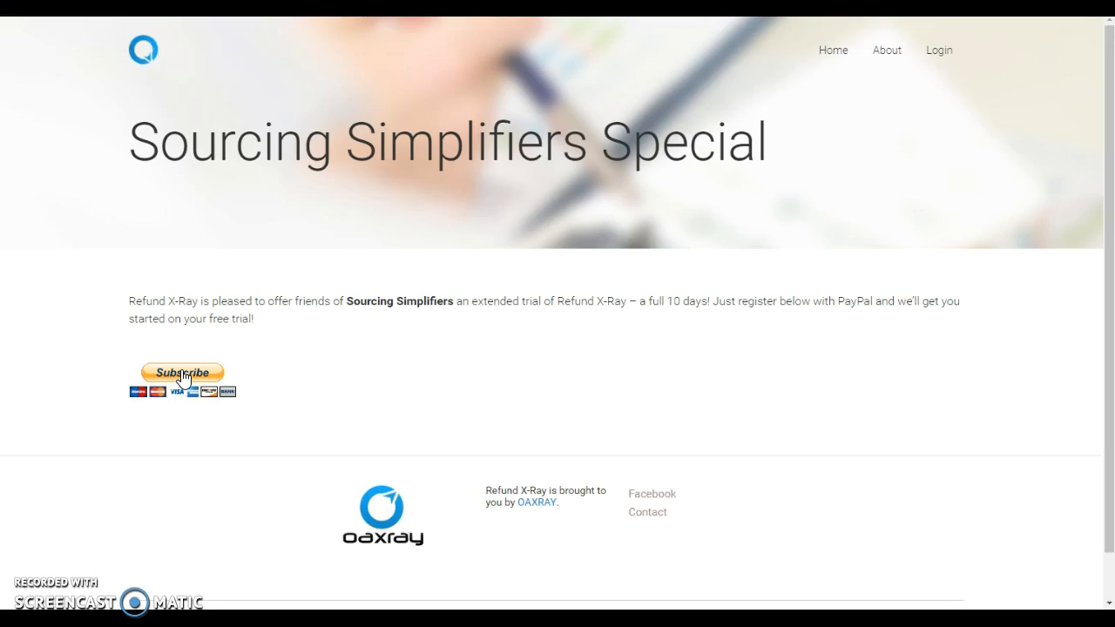
# Step: Subscribe via PayPal on the Sourcing Simplifiers Special page to reach the sign-up form
pyautogui.click(182, 373)
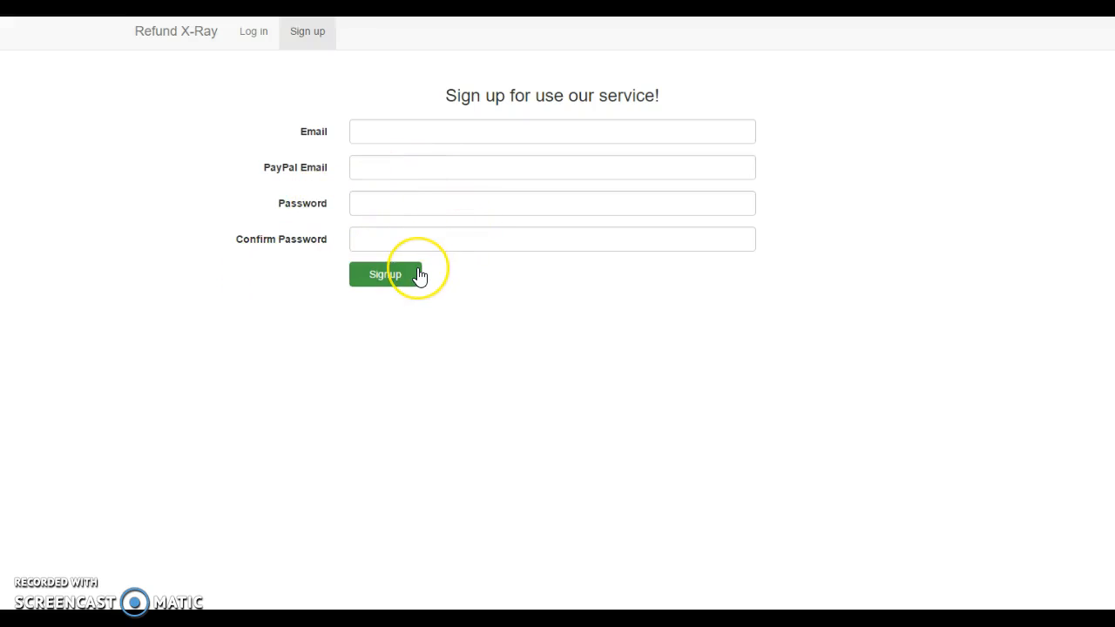
pyautogui.click(385, 274)
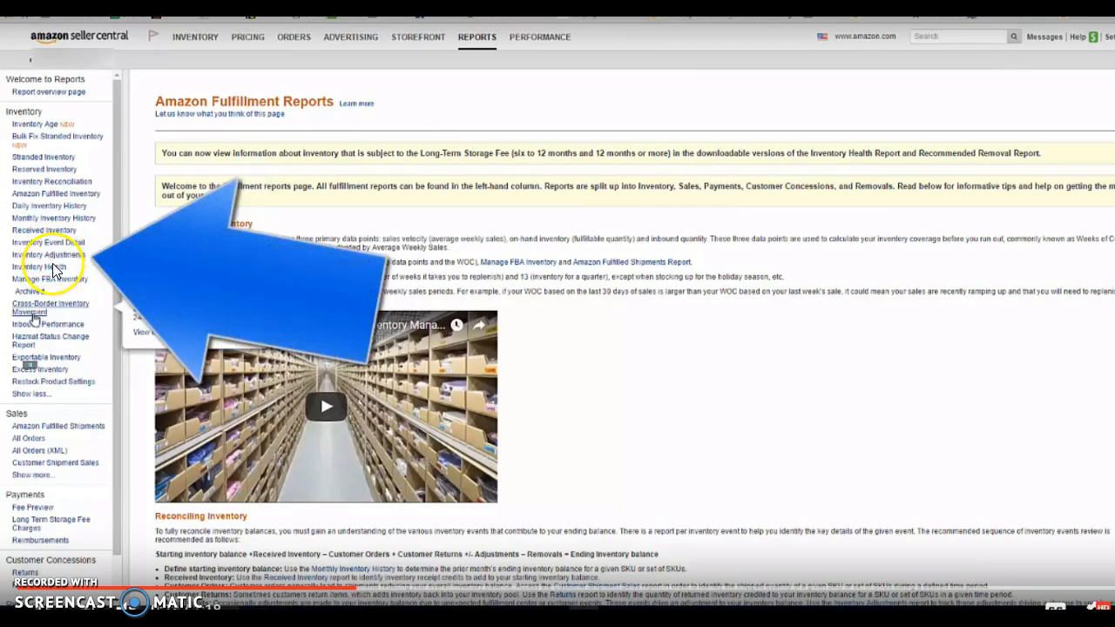
# Step: Select Inventory Adjustments from the Inventory list on the Fulfillment reports page
pyautogui.click(48, 254)
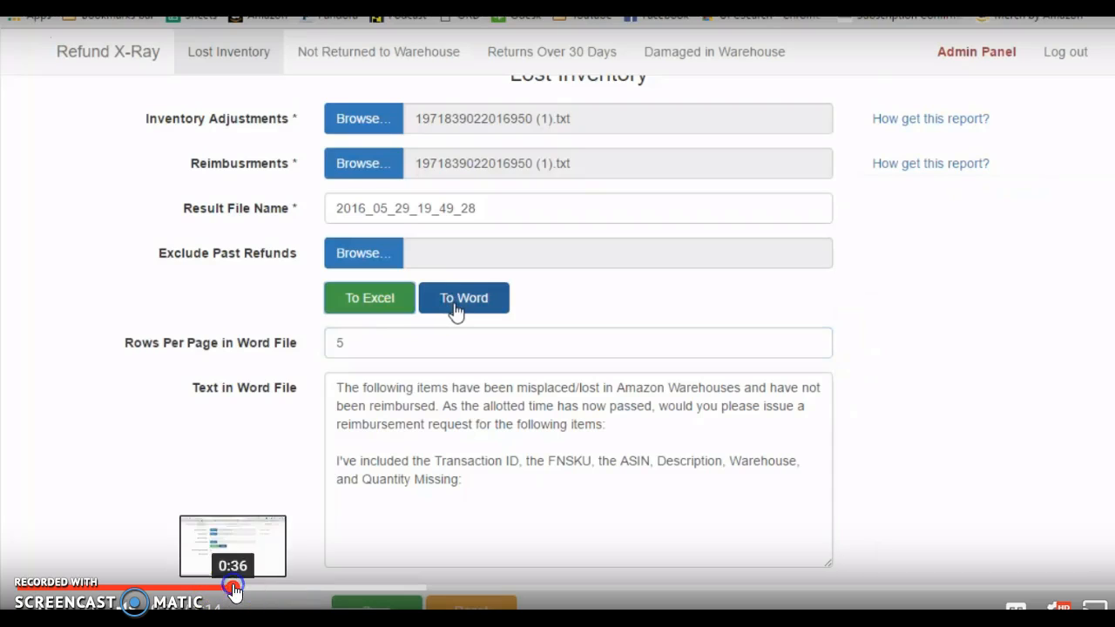
# Step: Export the Lost Inventory results with both reports attached to a Word letter
pyautogui.click(463, 298)
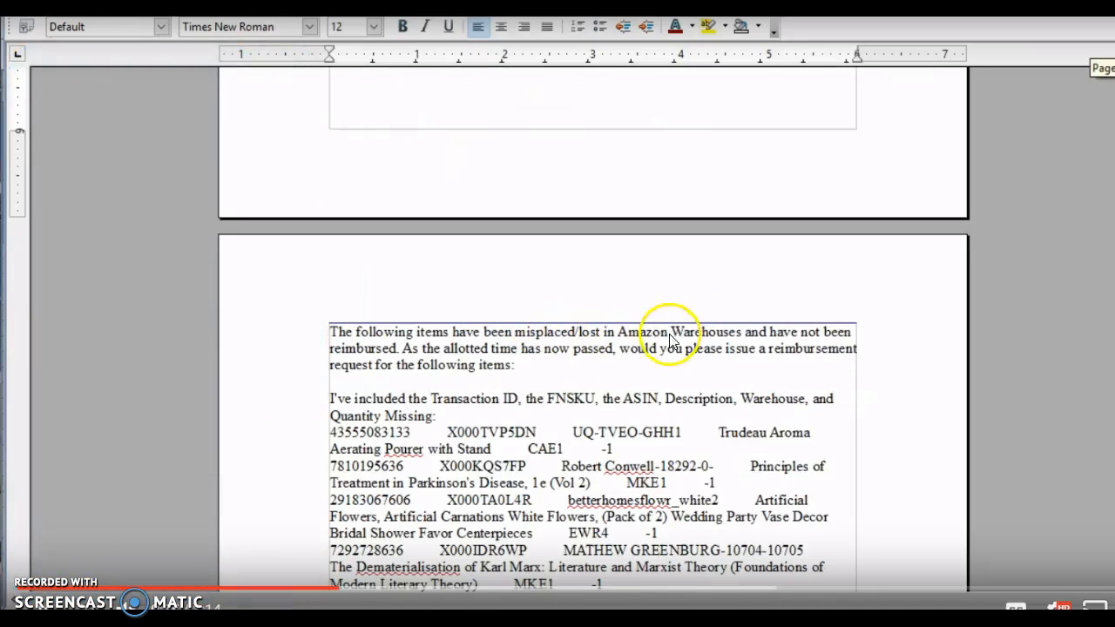